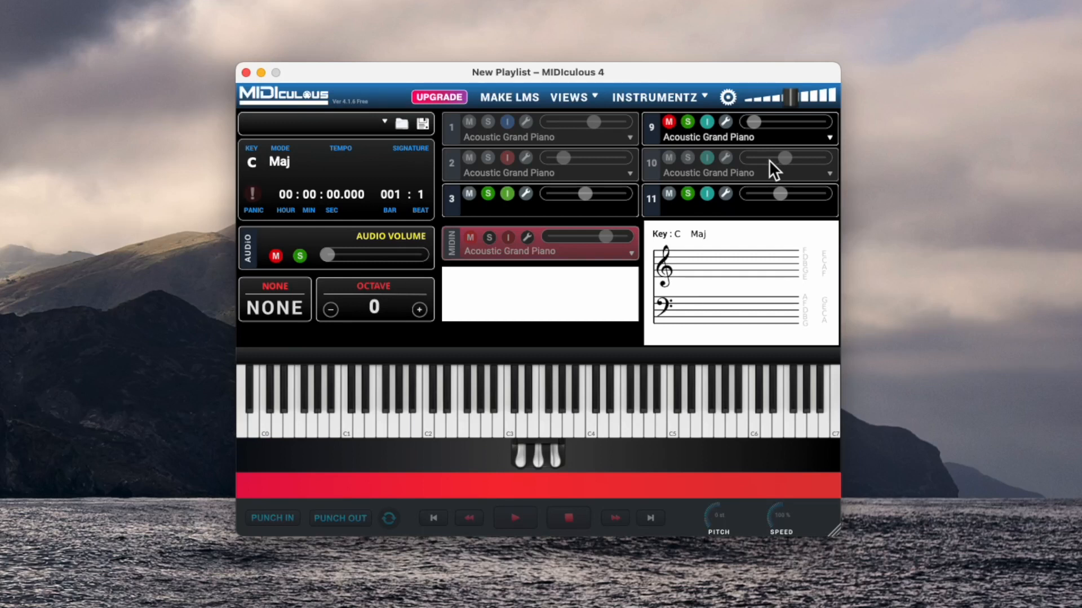
mouse_move(764, 168)
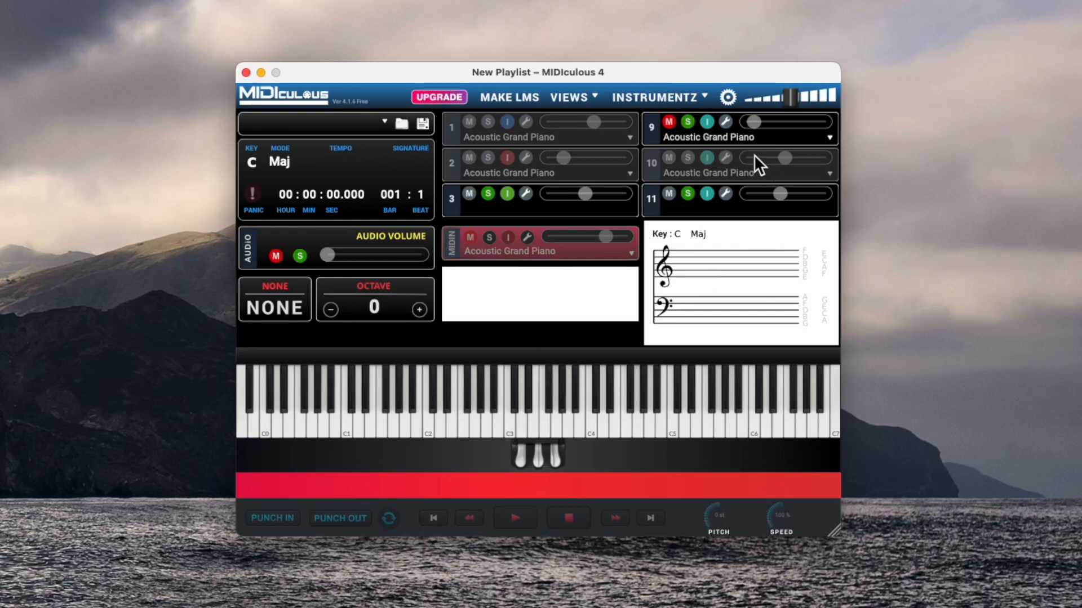
mouse_move(703, 107)
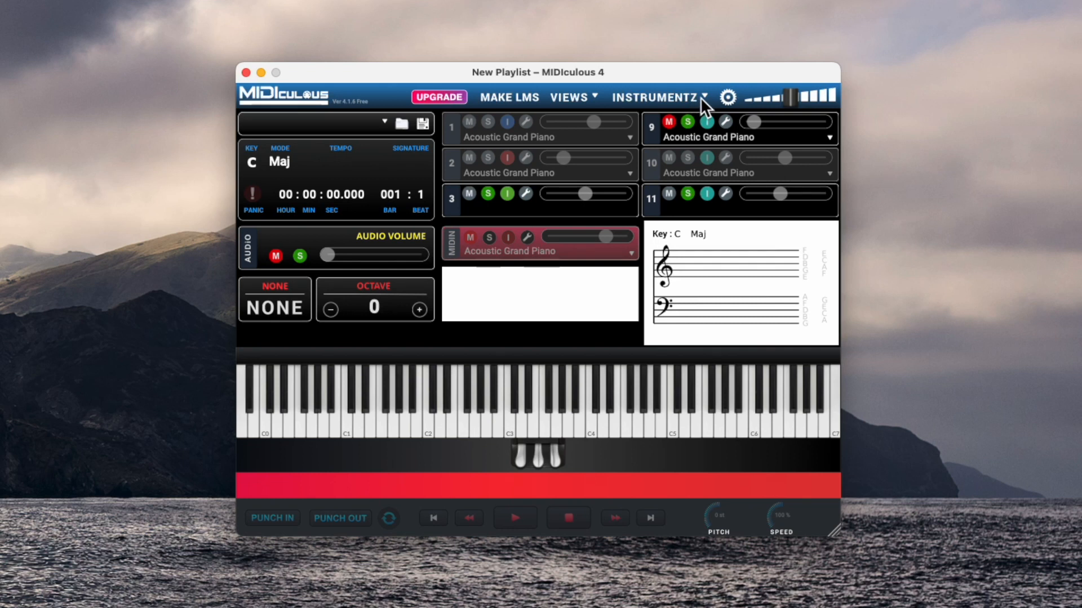
- Add the existing Brio Top video capture device to the Midiculous setup scene
click(654, 96)
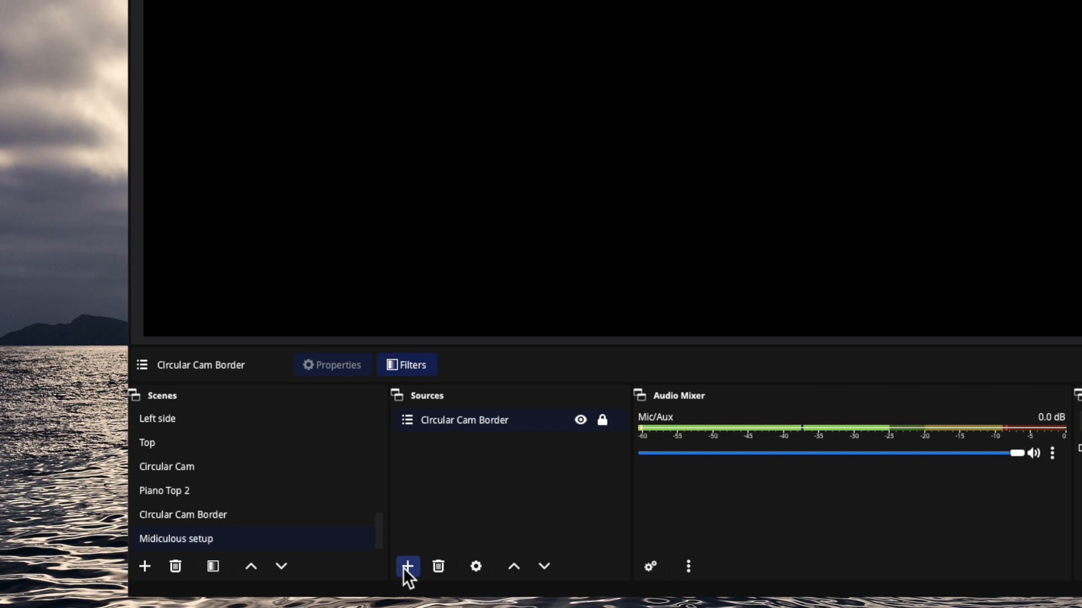
click(407, 567)
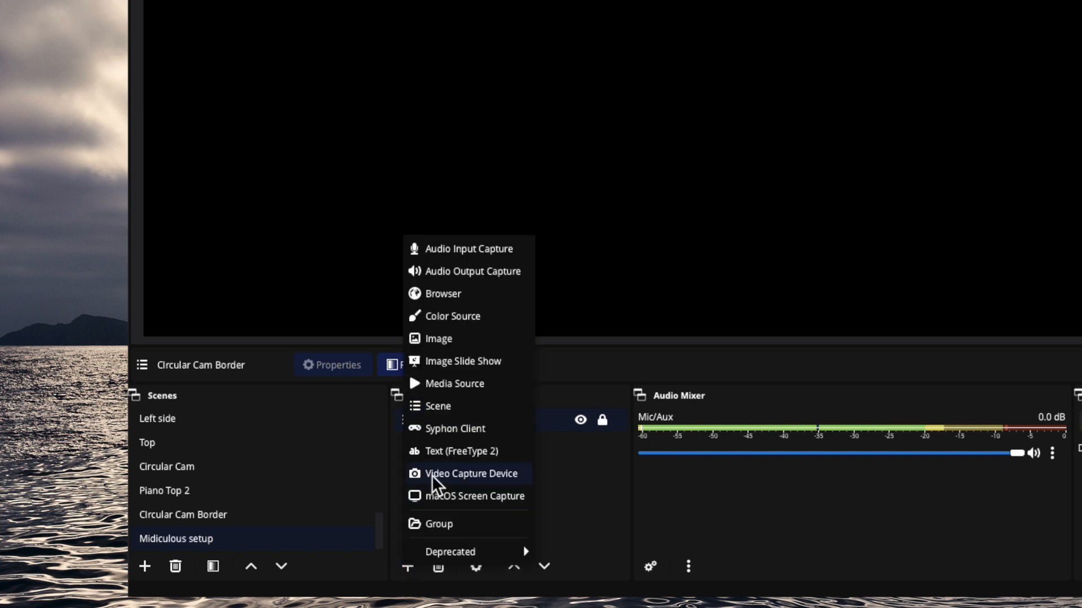
click(469, 473)
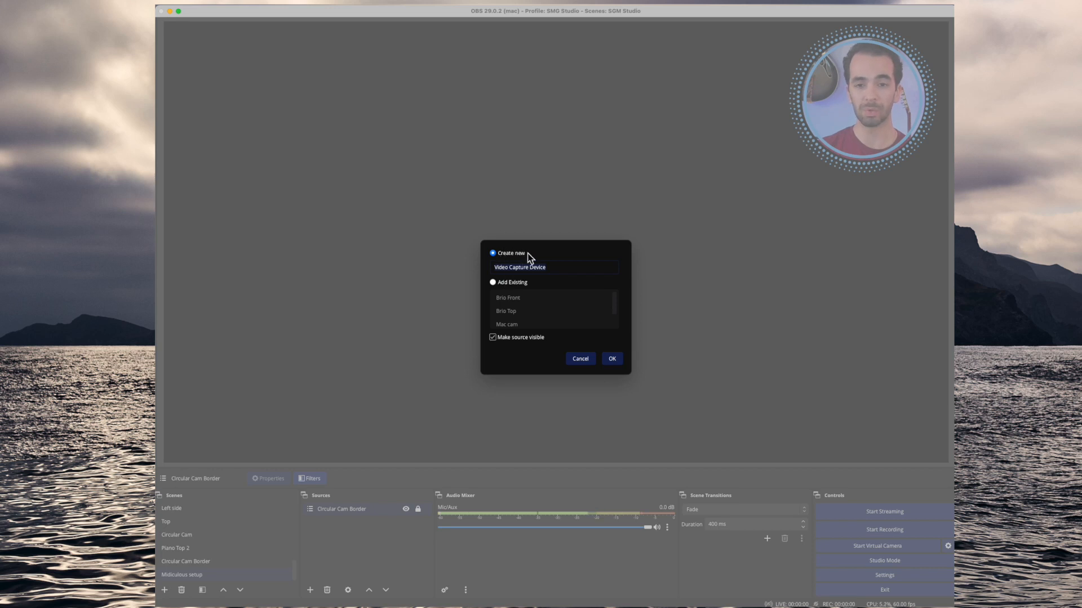
click(492, 282)
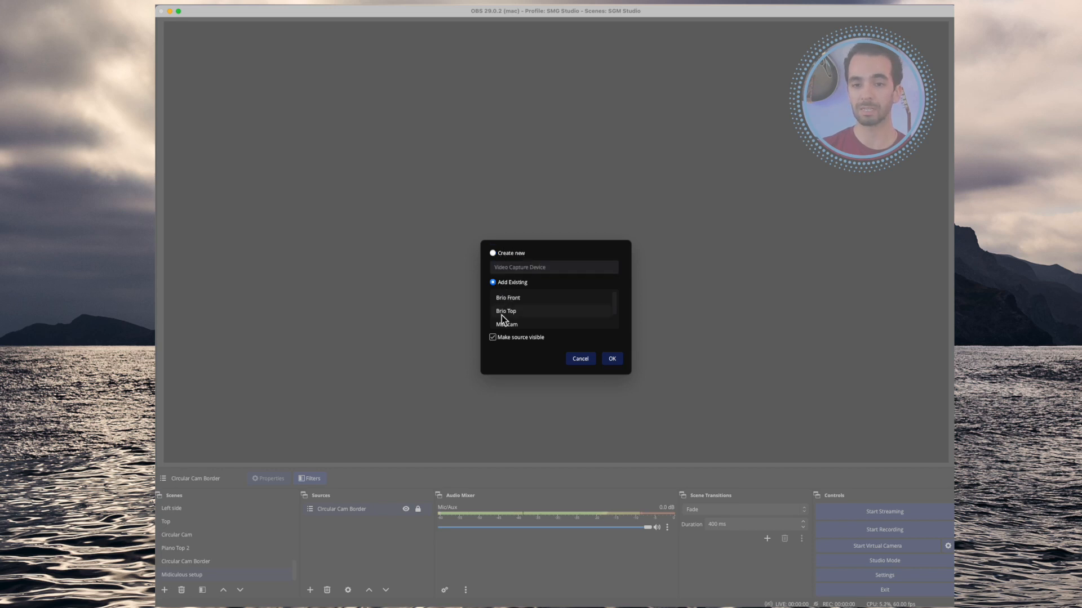
click(610, 359)
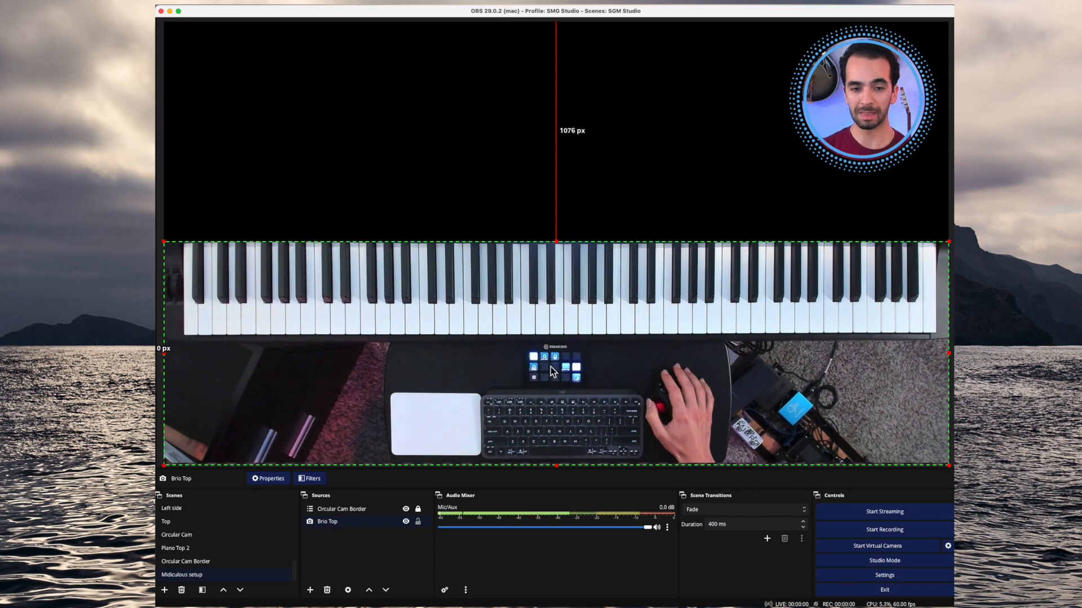
mouse_move(452, 464)
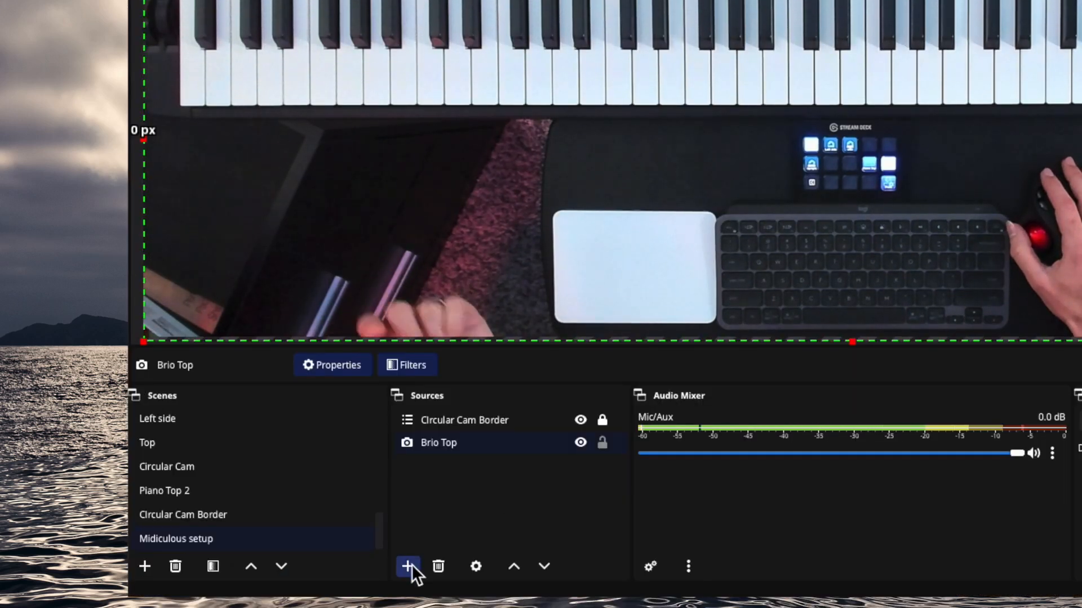
- Create a Window Capture source 'Midiculous 2' capturing the MIDIculous 4 playlist window
click(407, 566)
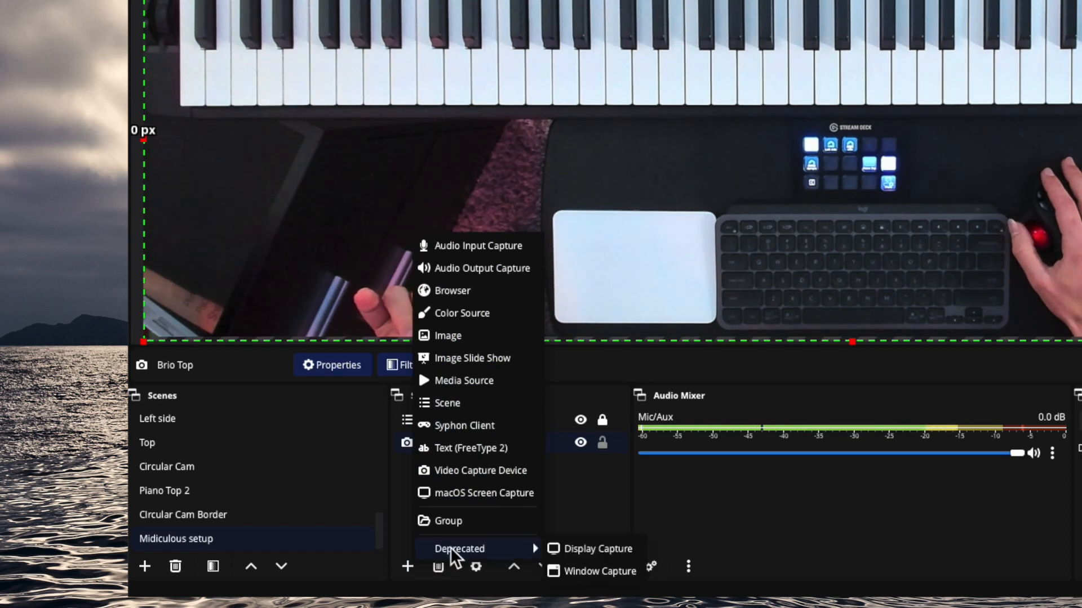
mouse_move(595, 571)
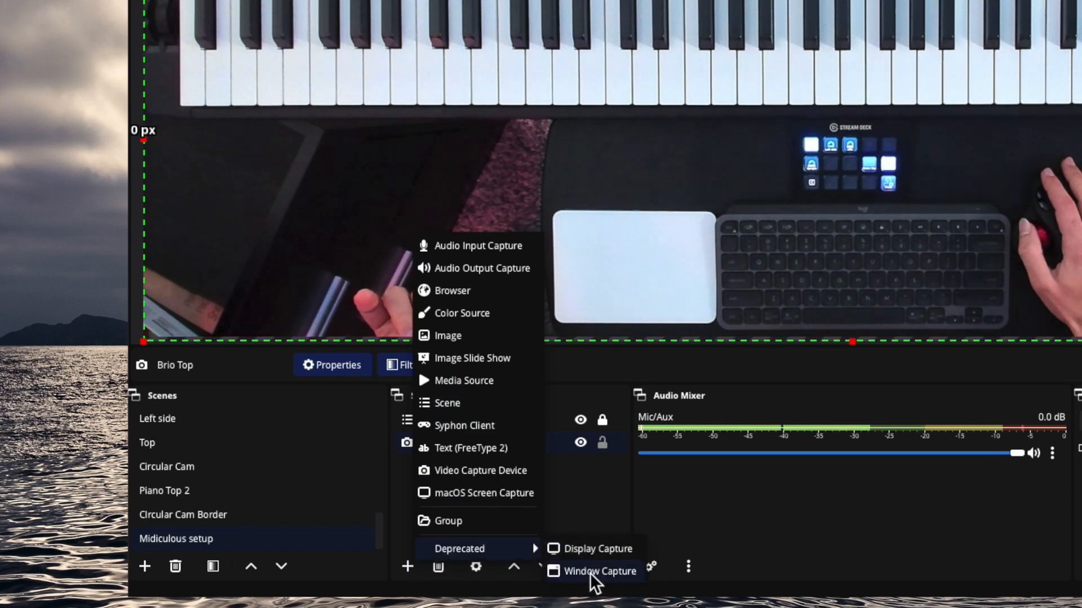
click(598, 571)
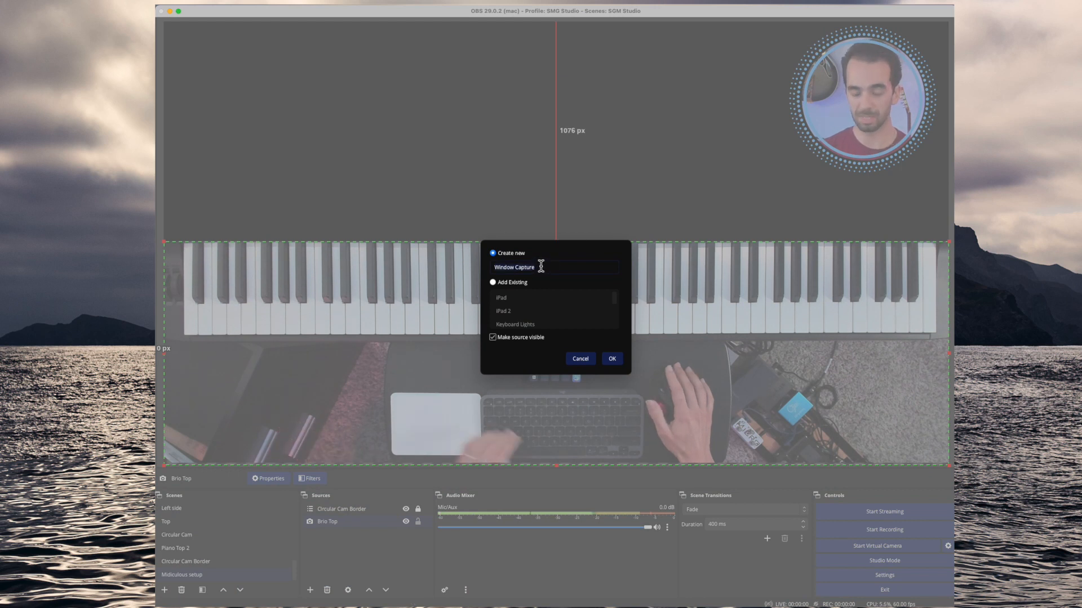
text(Midiculou)
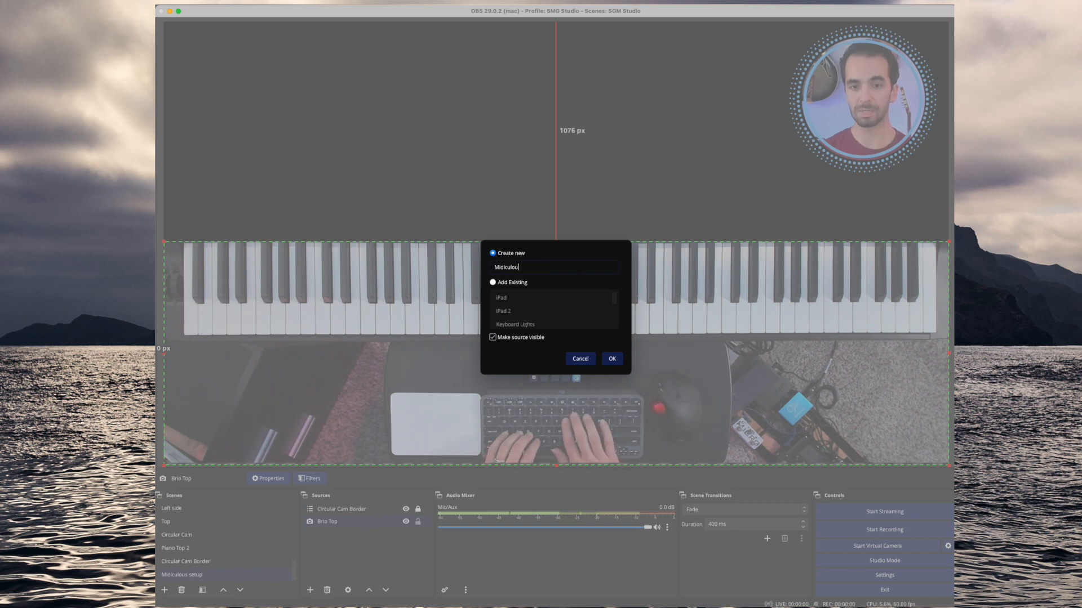
click(610, 358)
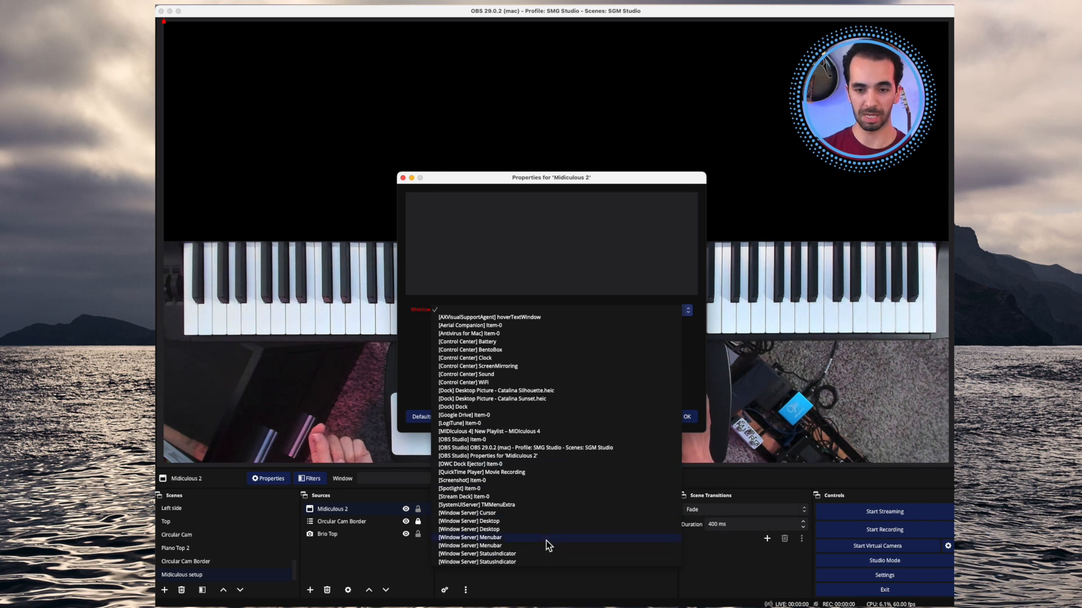
mouse_move(556, 488)
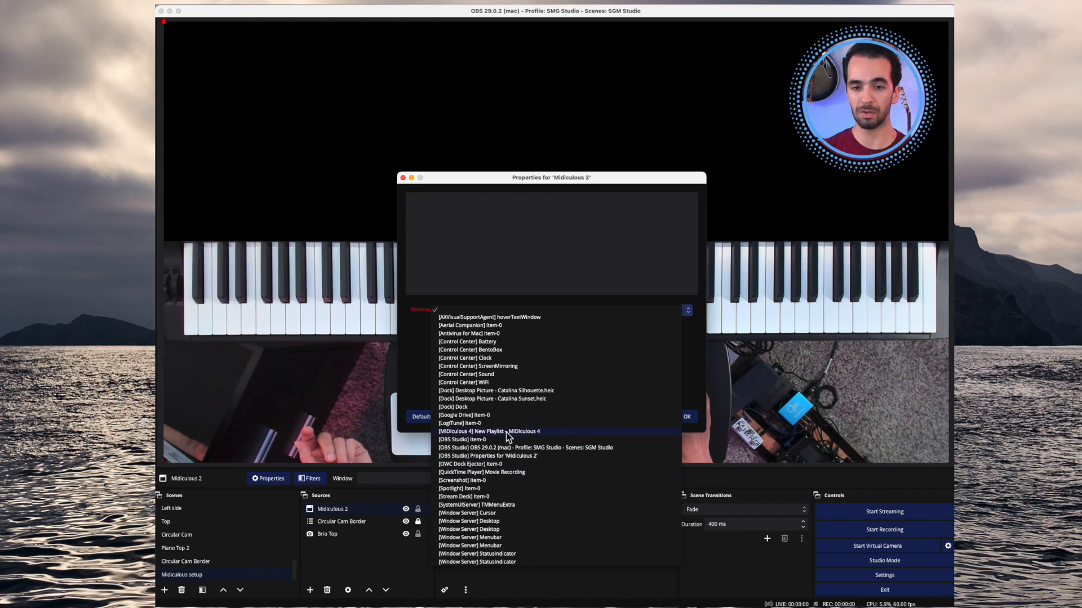
click(487, 432)
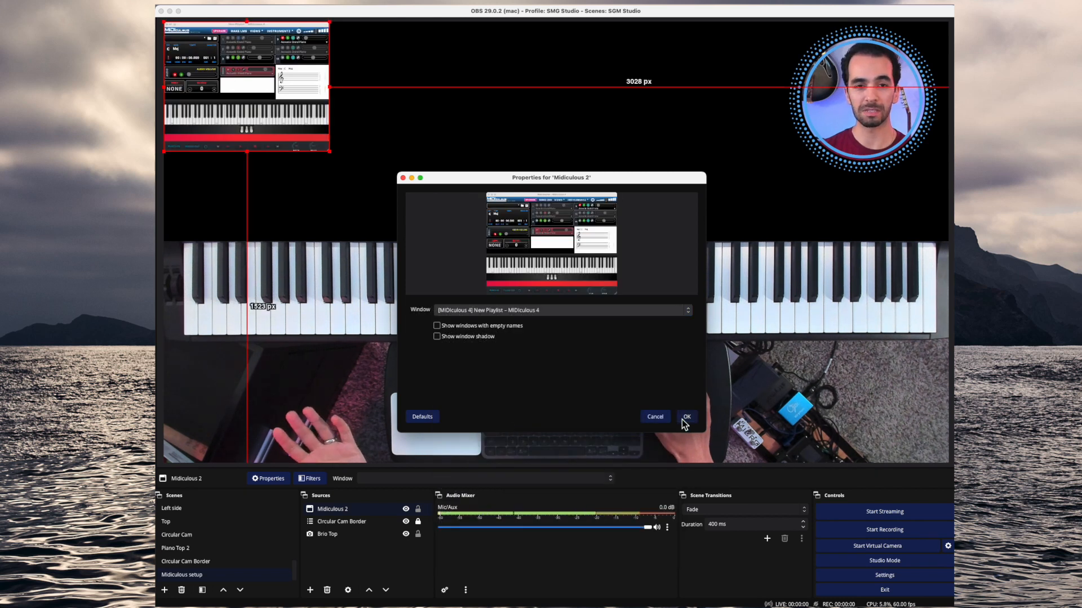
- Confirm the capture settings and crop Midiculous 2 to its keyboard strip over the camera
click(686, 417)
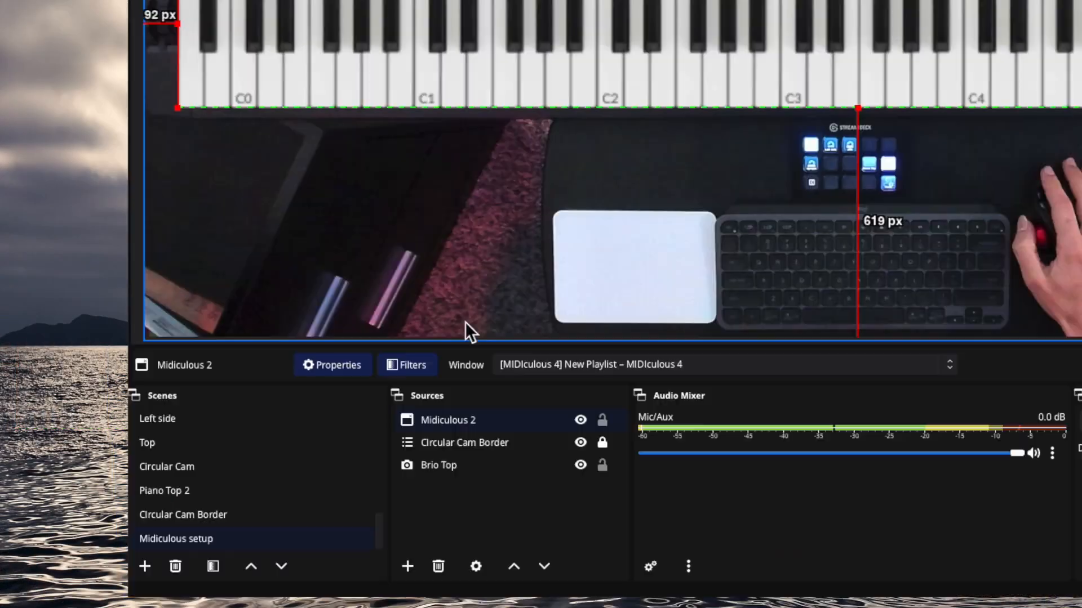
mouse_move(527, 425)
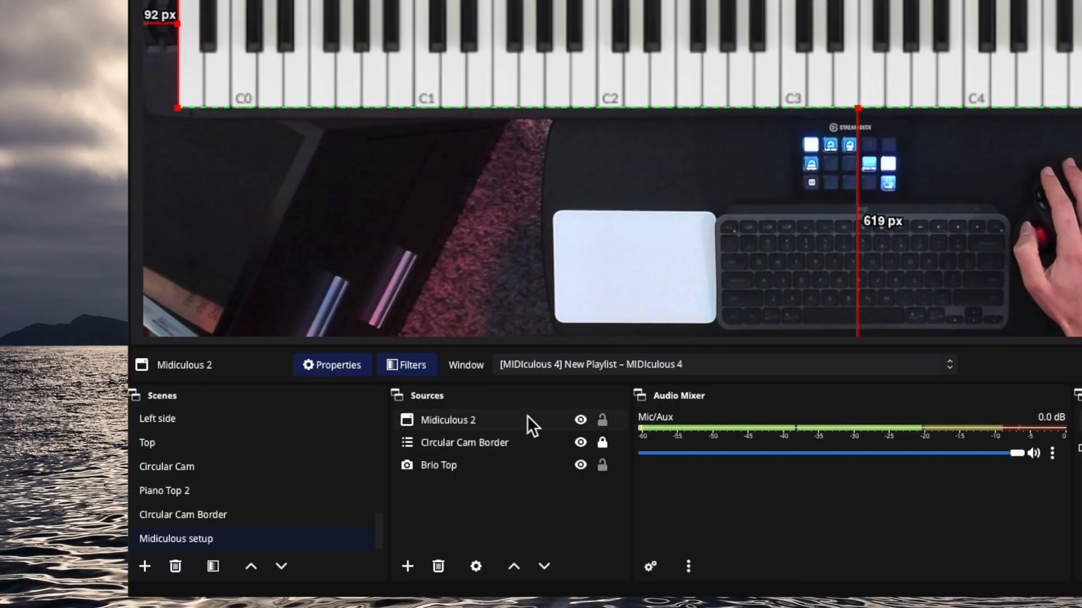
- Add a Color Correction effect filter to the Midiculous 2 source
right_click(448, 420)
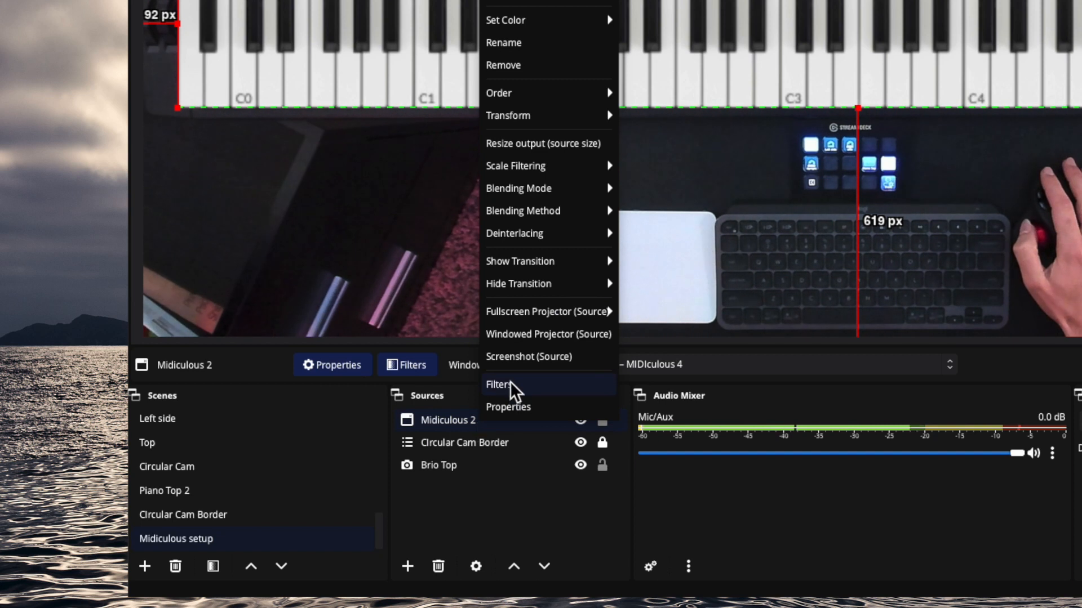
click(498, 384)
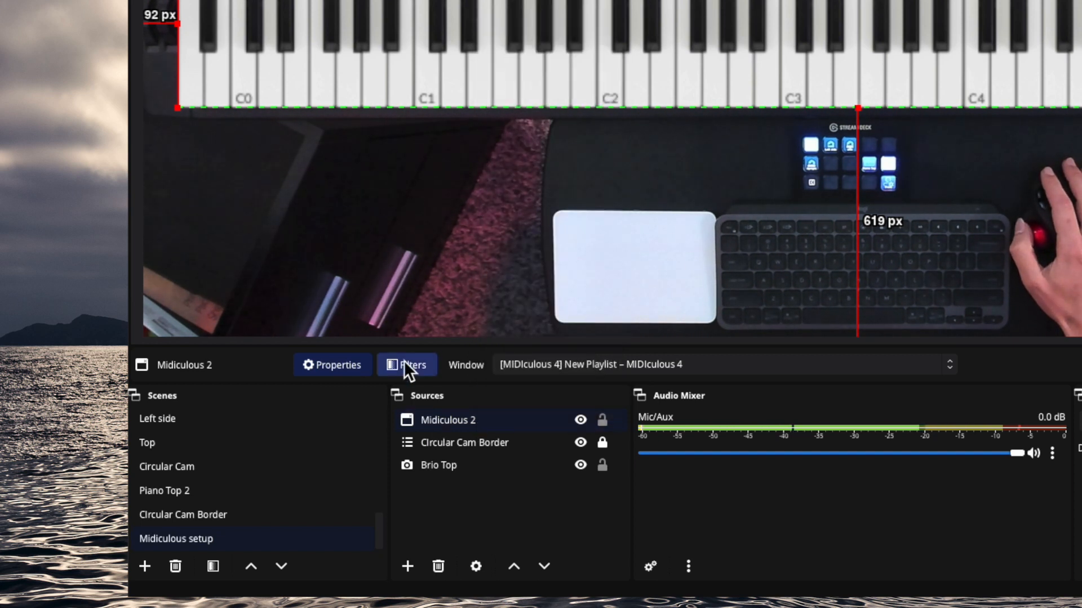
mouse_move(449, 410)
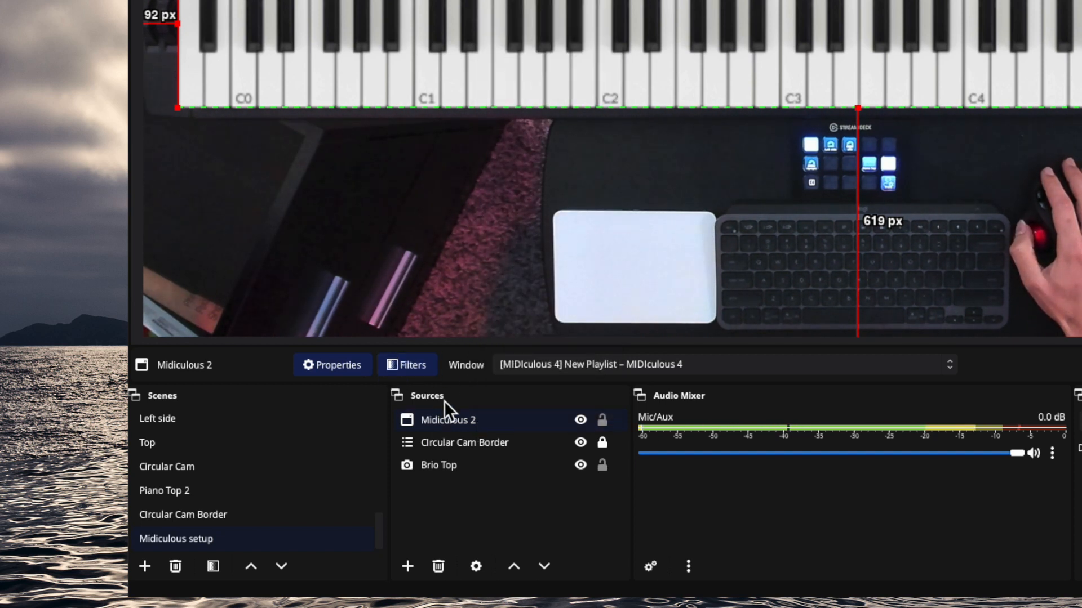
click(405, 365)
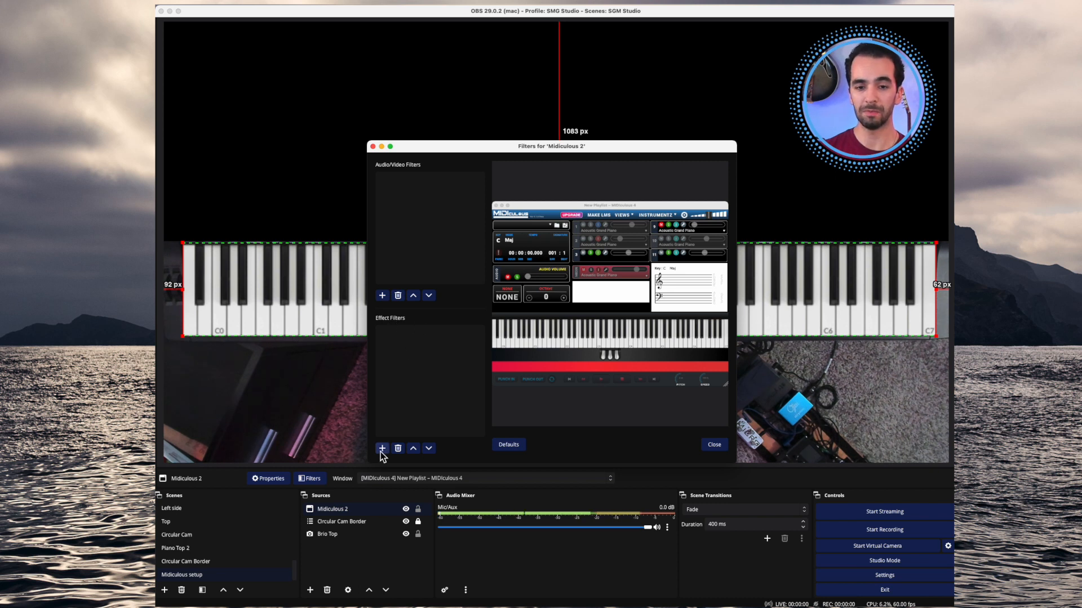
click(382, 449)
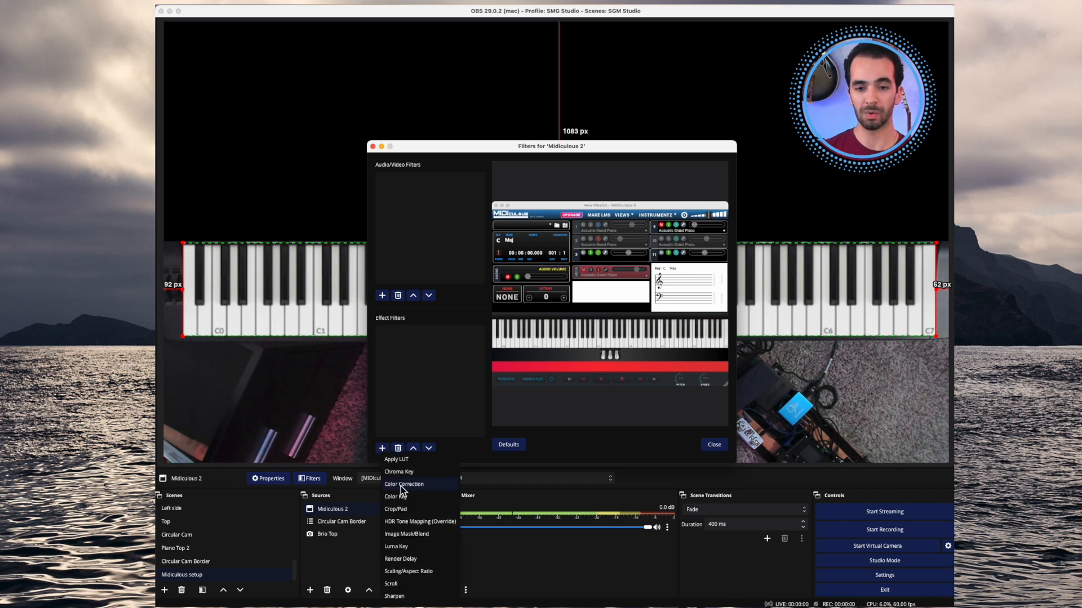
click(403, 483)
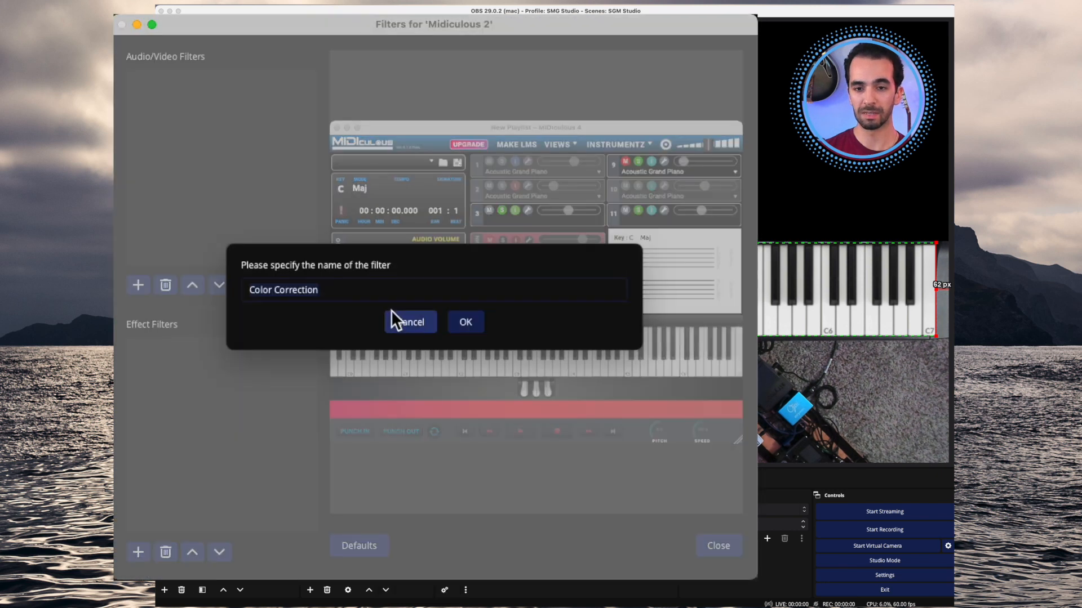
click(465, 321)
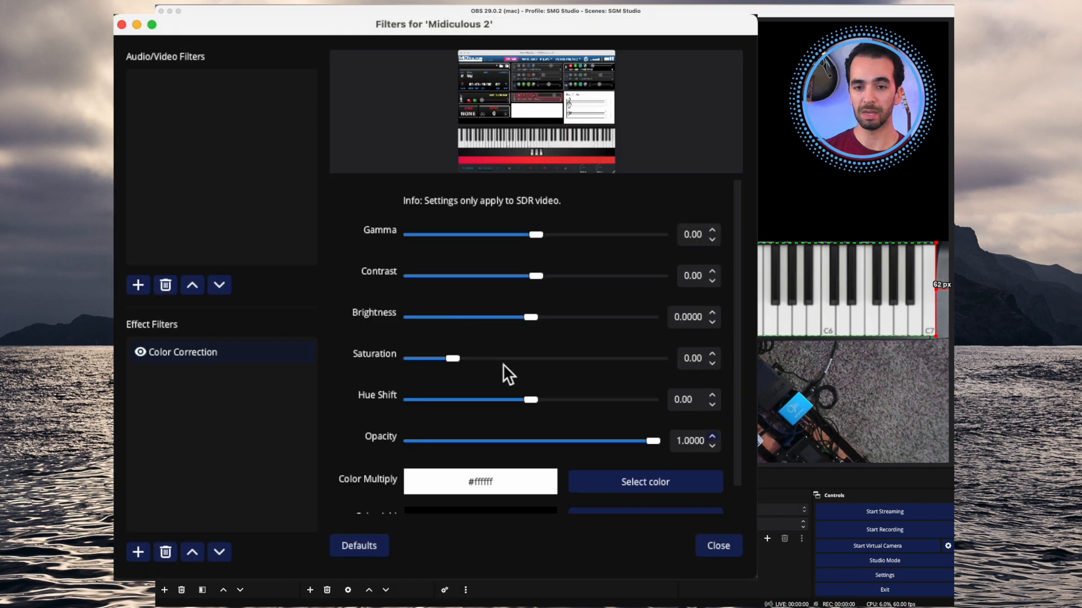
mouse_move(649, 445)
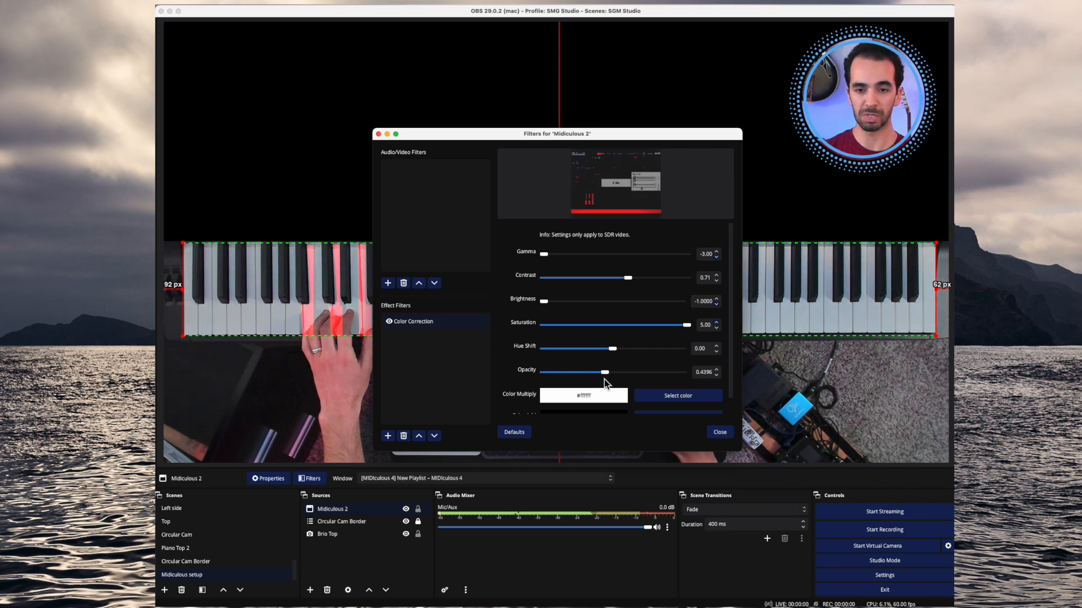
- Close the filters, check the Piano Top Zoom scene, then align the overlay in Midiculous setup
click(719, 431)
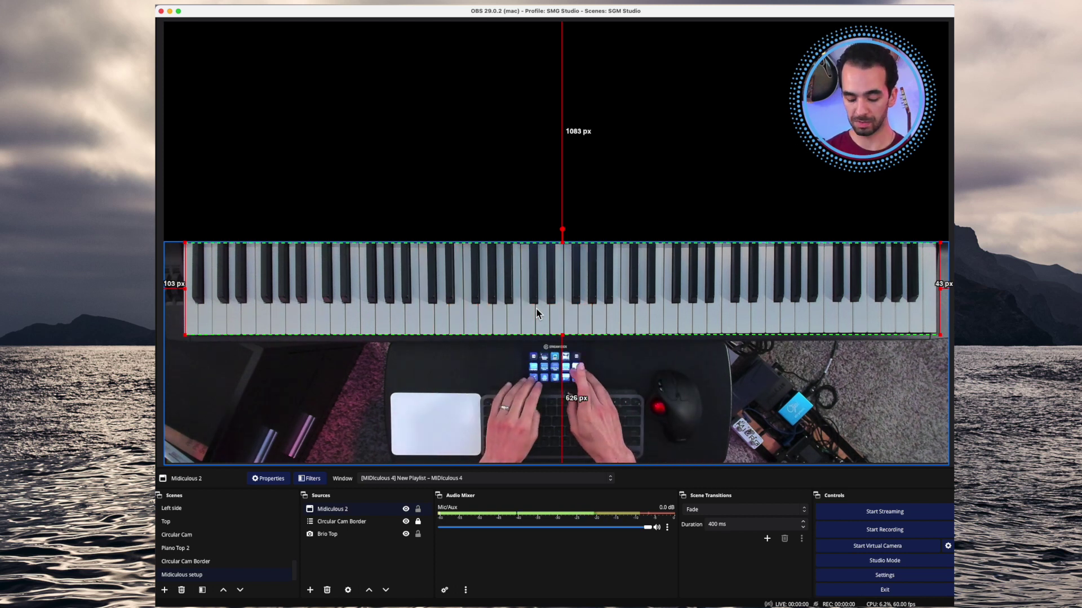
click(180, 509)
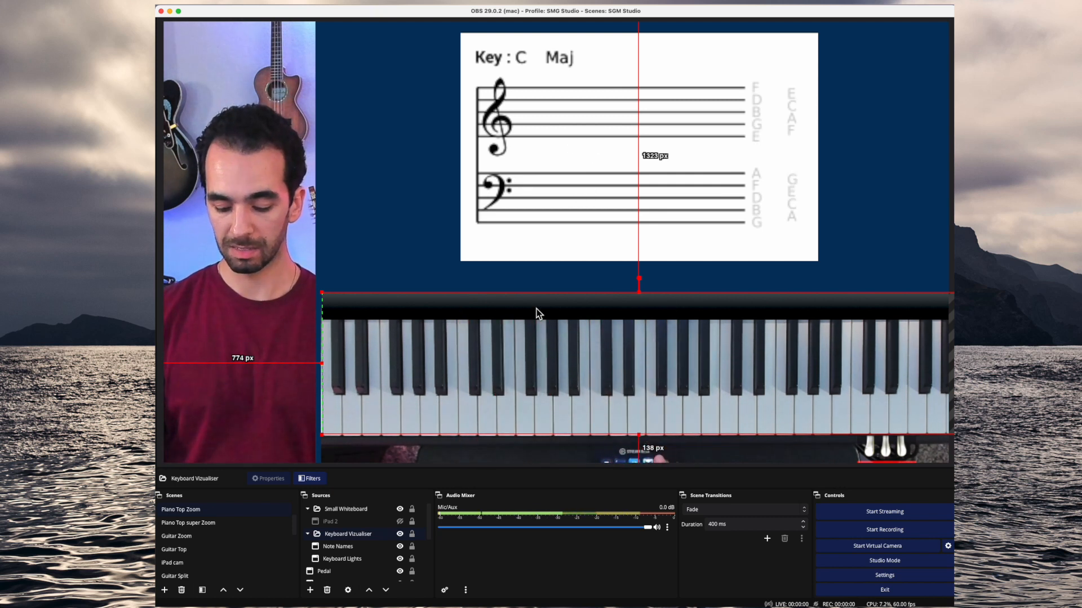
click(182, 574)
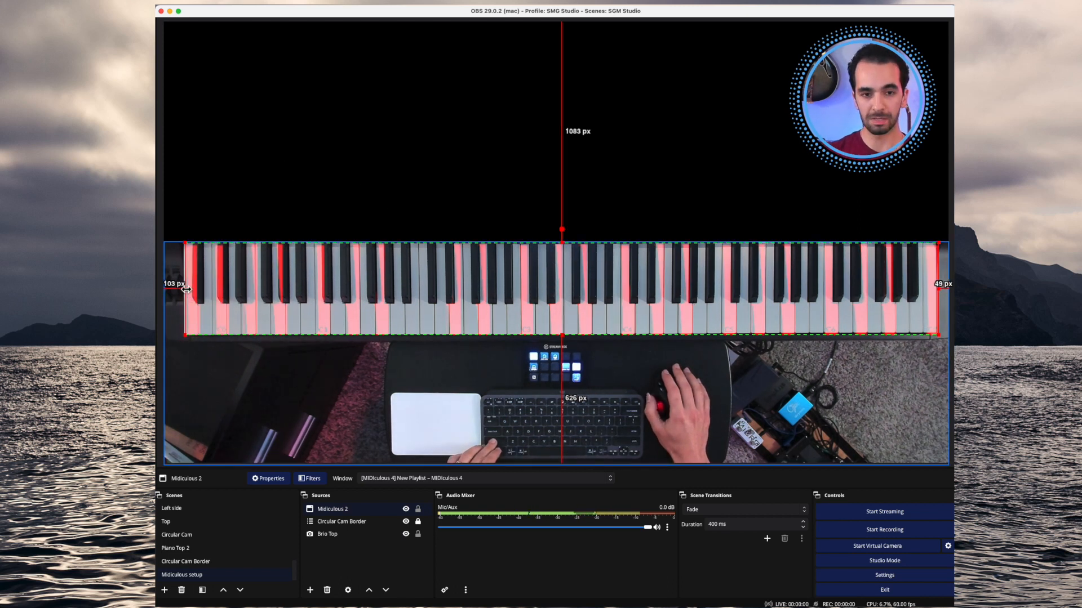
- Retune the Midiculous 2 colour correction (Gamma about -0.21, lower Opacity) so played keys glow red
click(312, 477)
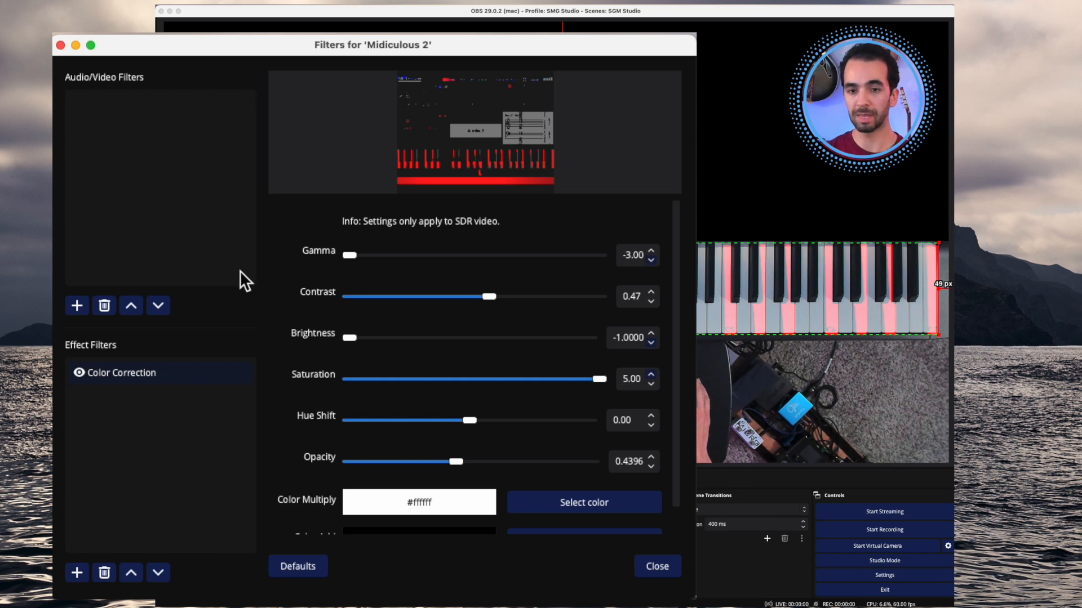
mouse_move(357, 272)
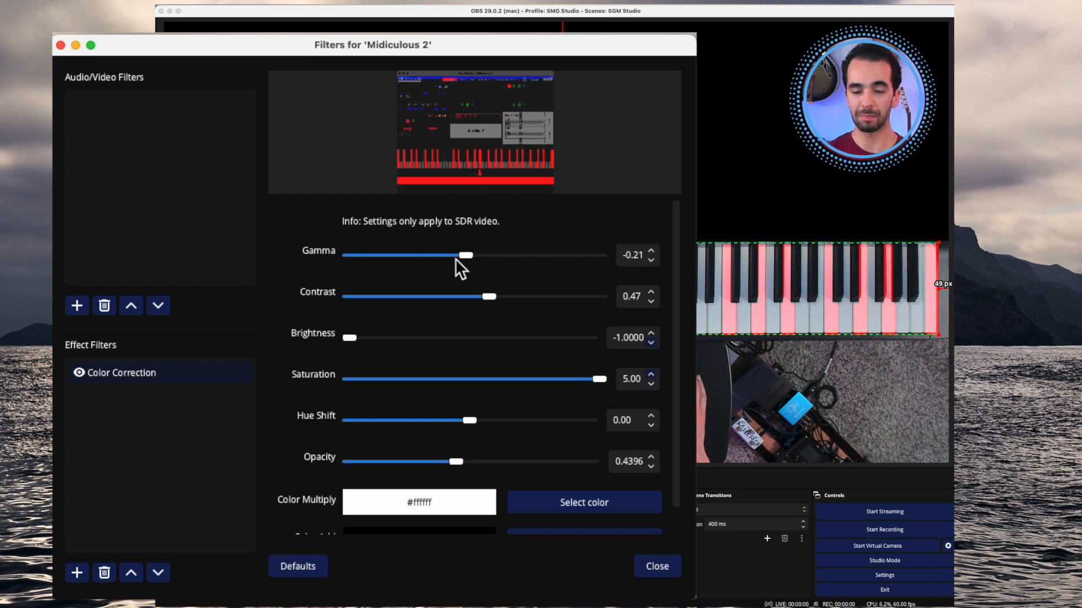
mouse_move(459, 474)
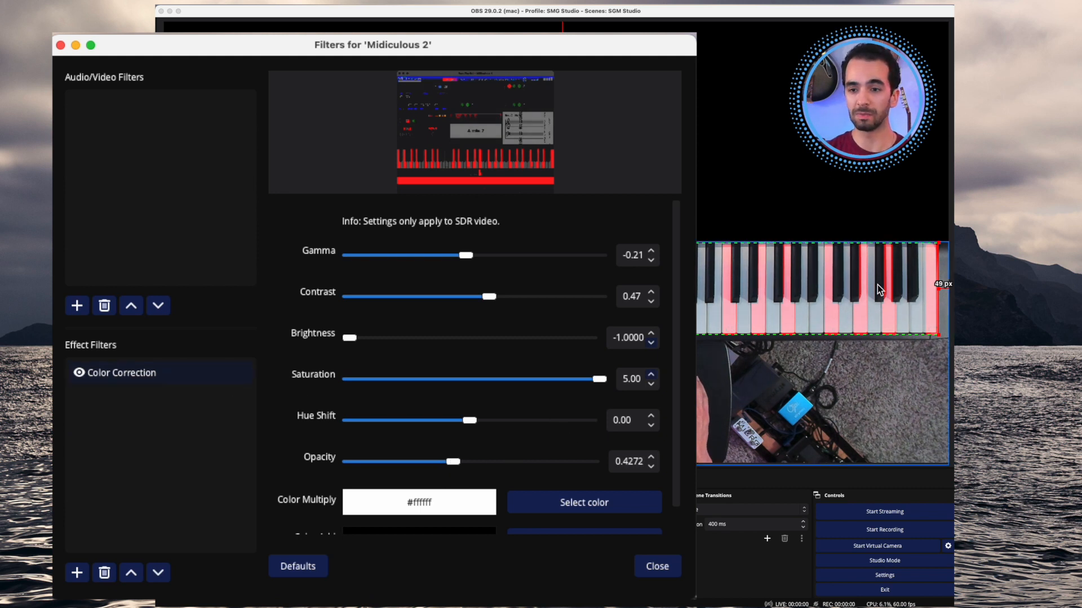
click(656, 566)
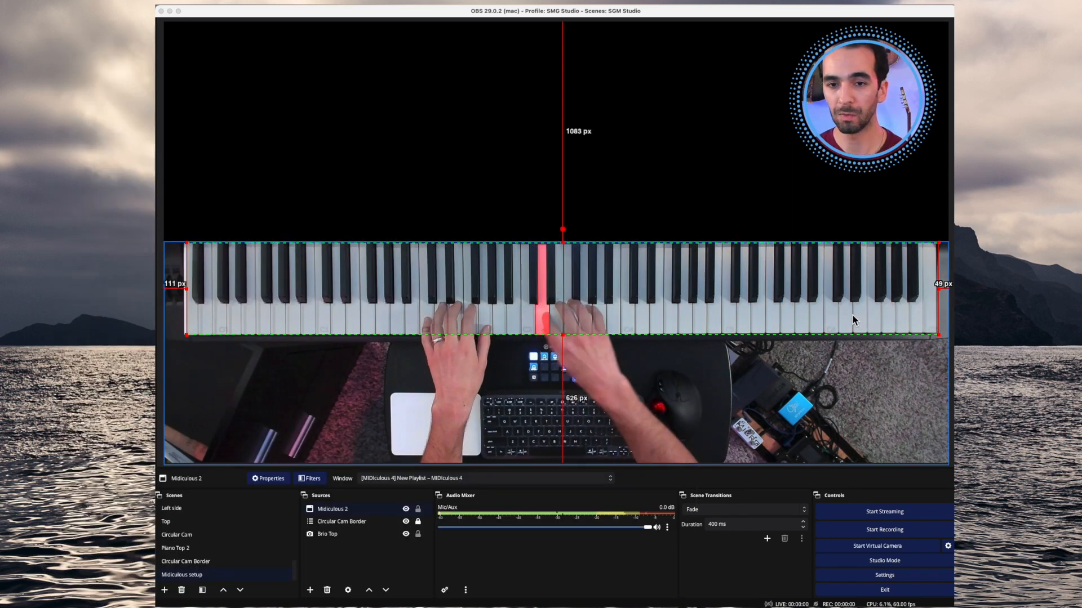